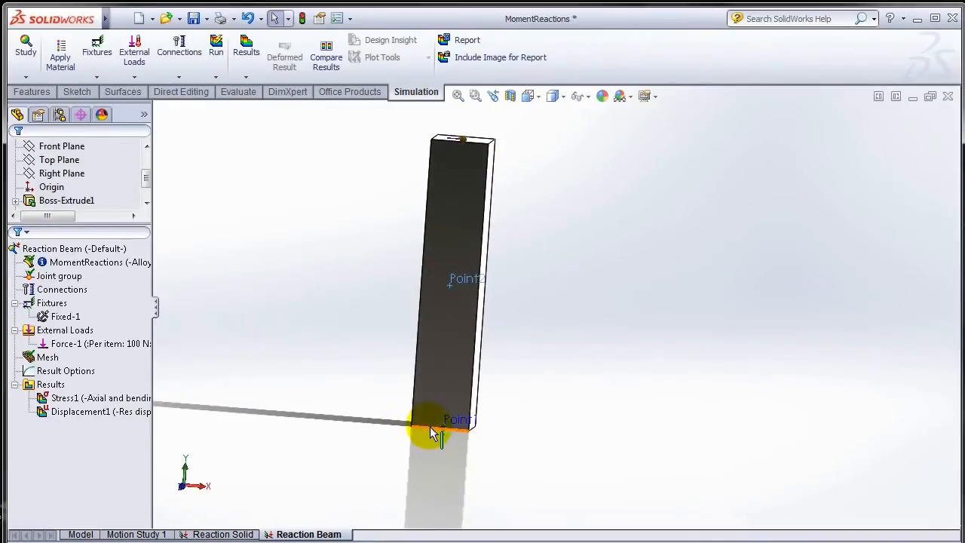
mouse_move(76, 263)
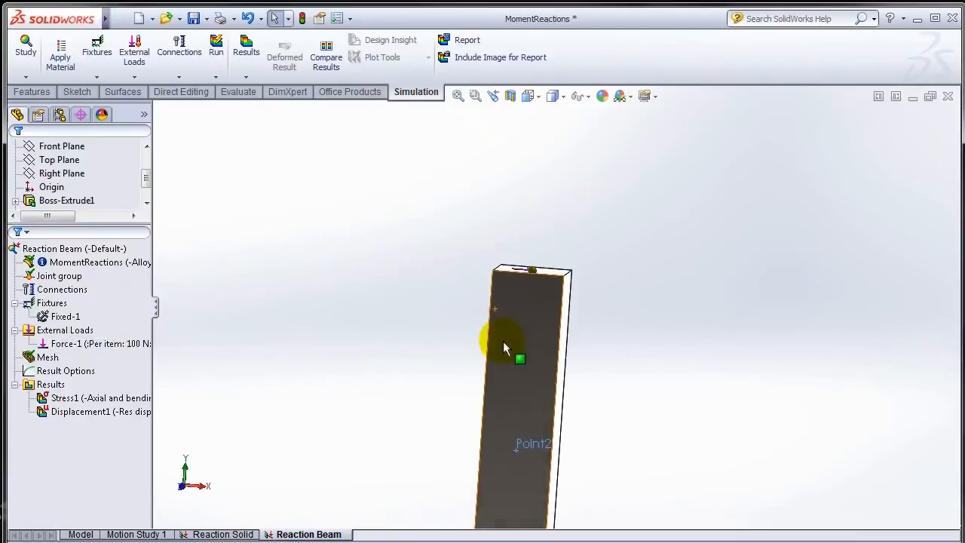
- List Result Force at the fixed joint at Point1, reading a 100 N reaction force and 10 N·m reaction moment
drag(505, 347, 566, 316)
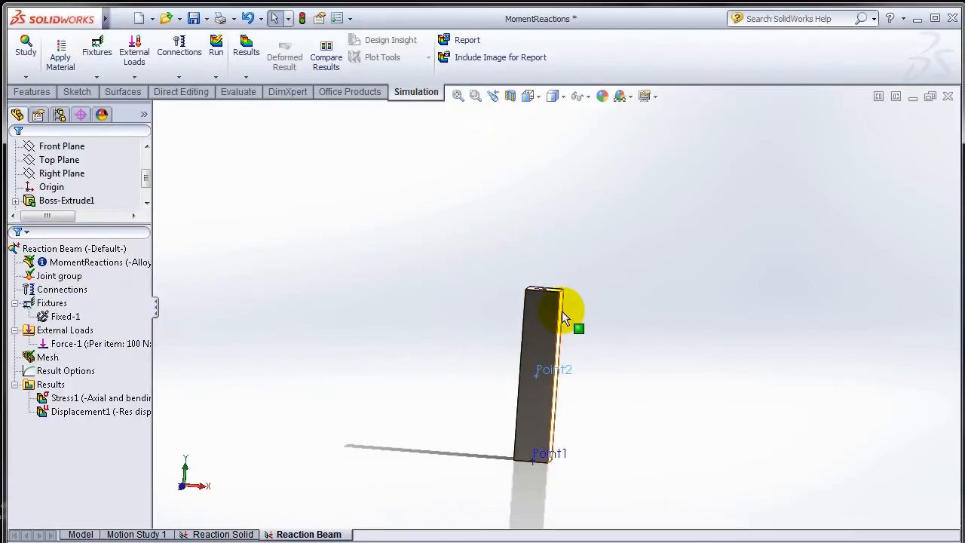
mouse_move(564, 308)
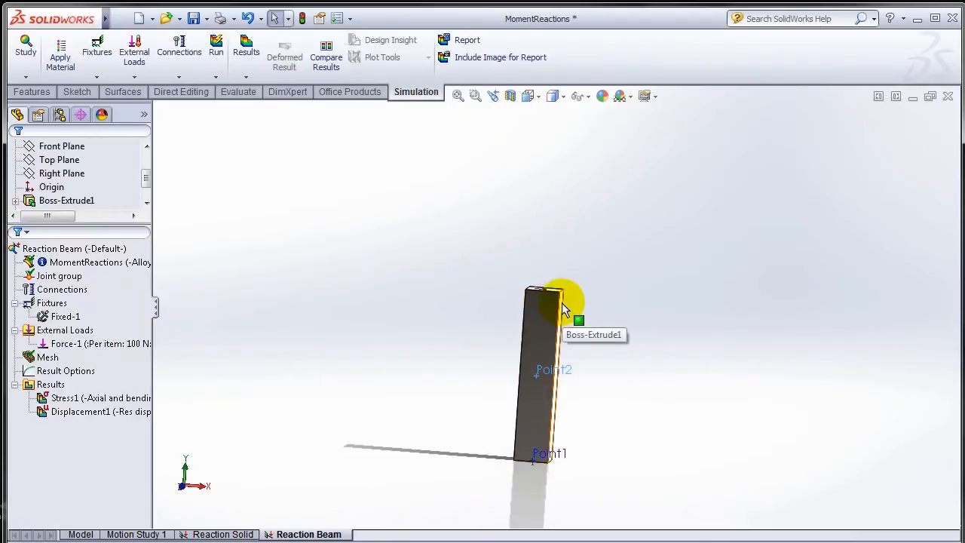
drag(558, 309, 592, 411)
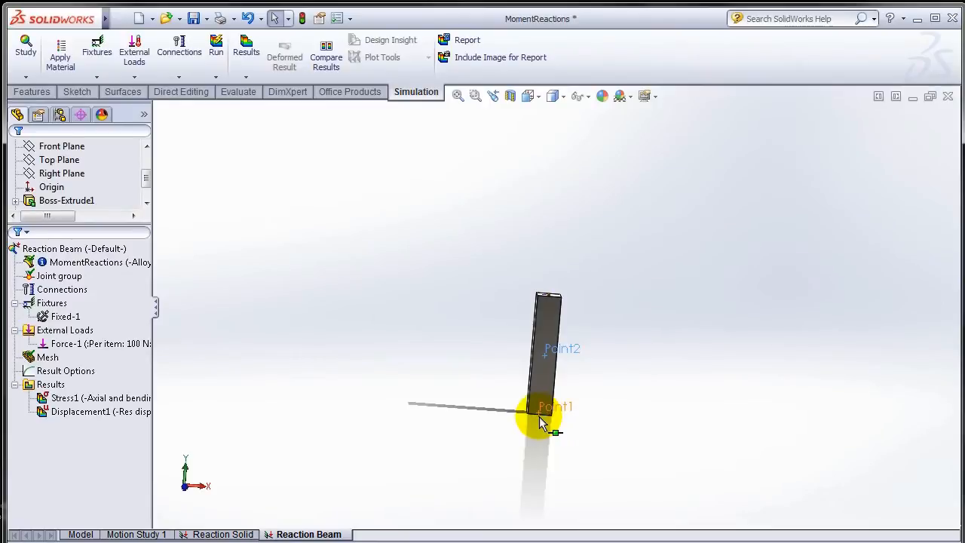
right_click(51, 384)
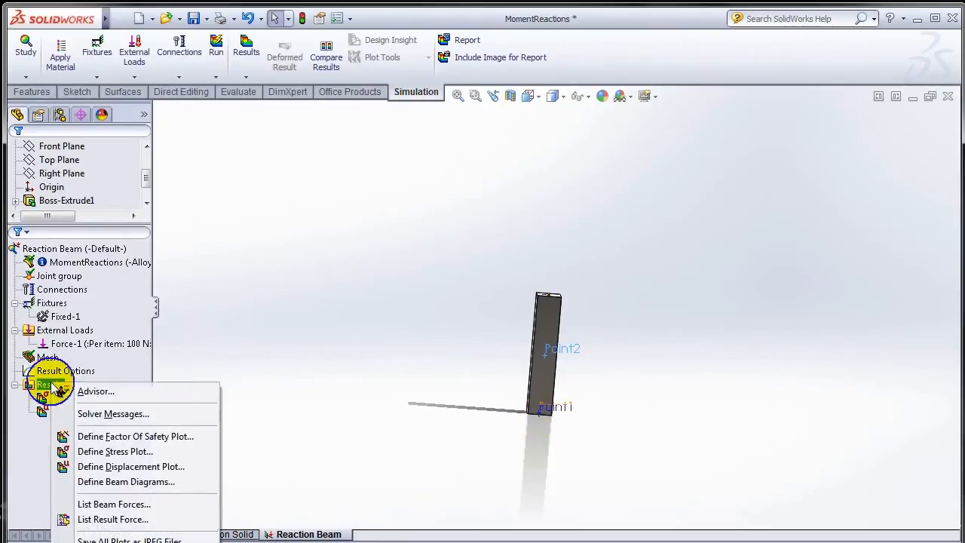
mouse_move(113, 519)
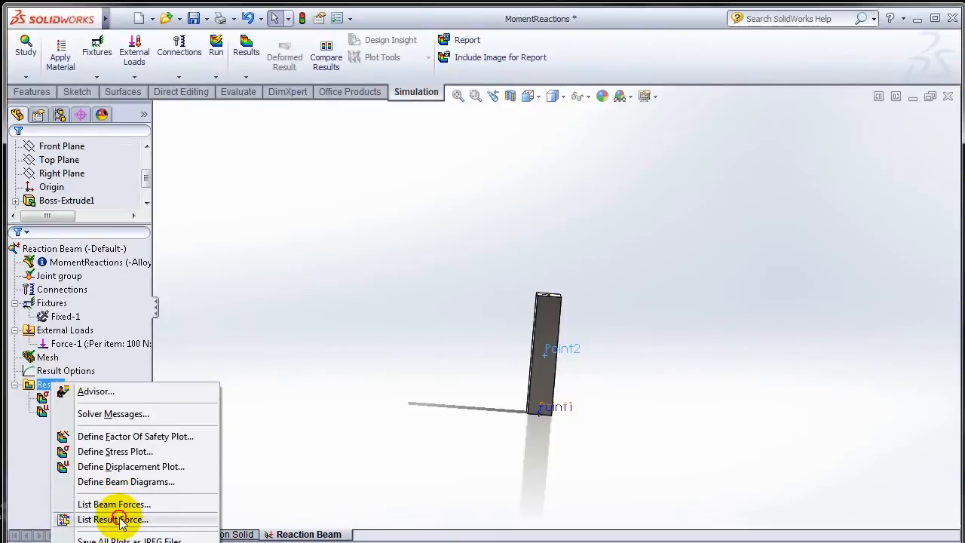
click(112, 519)
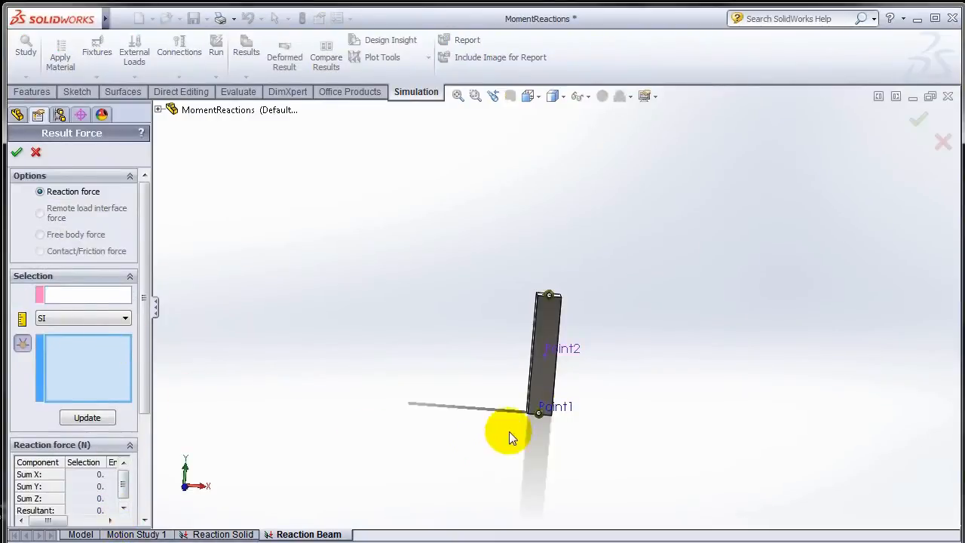
click(88, 416)
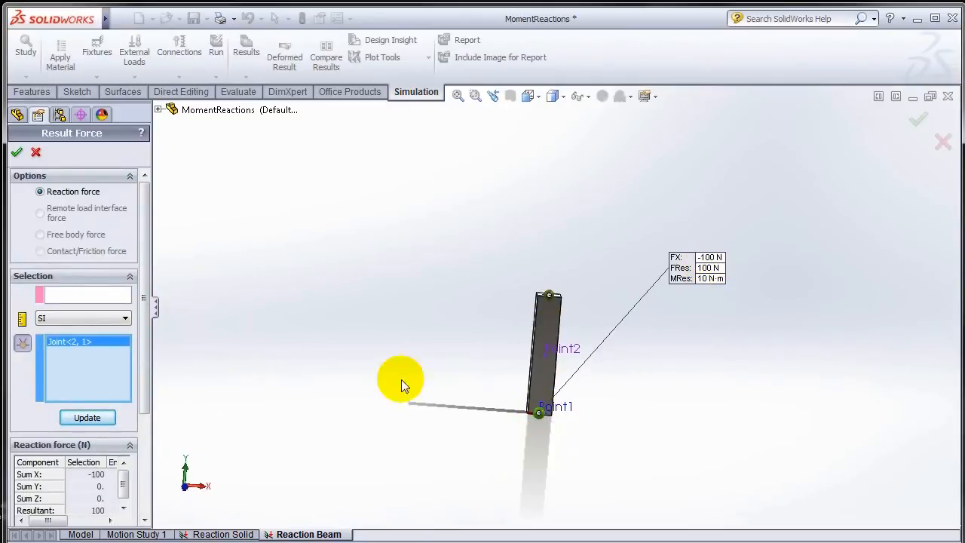
scroll(down, 3)
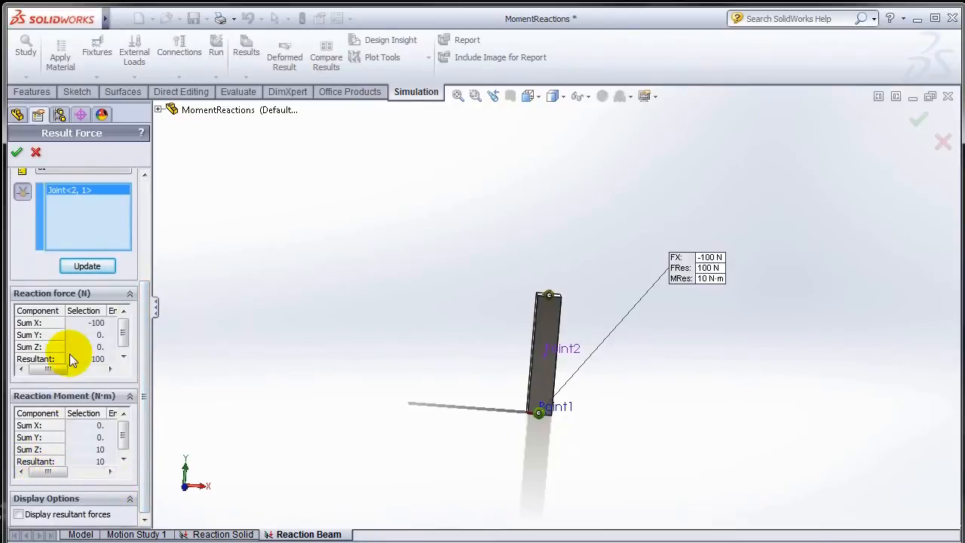
mouse_move(120, 449)
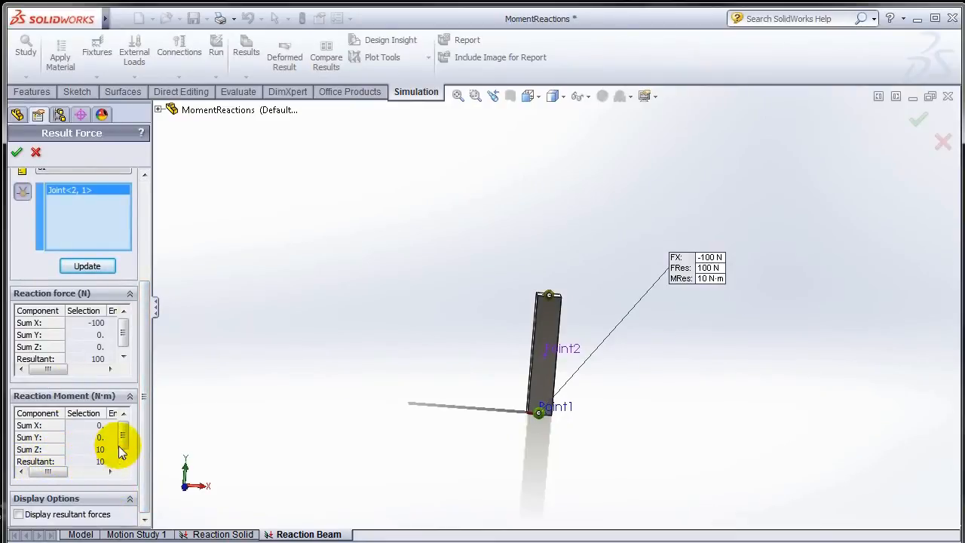
scroll(down, 3)
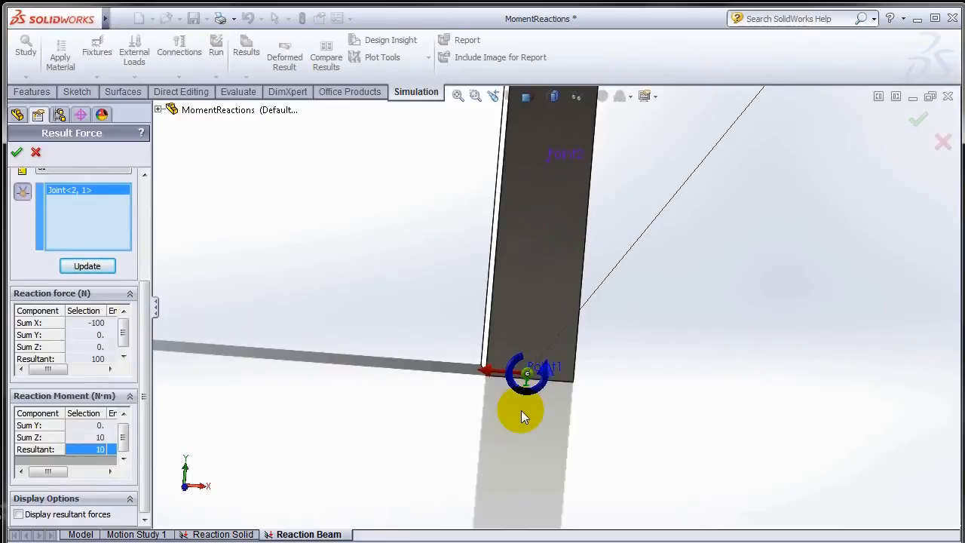
- Close the Result Force listing and switch to the Reaction Solid study
click(17, 151)
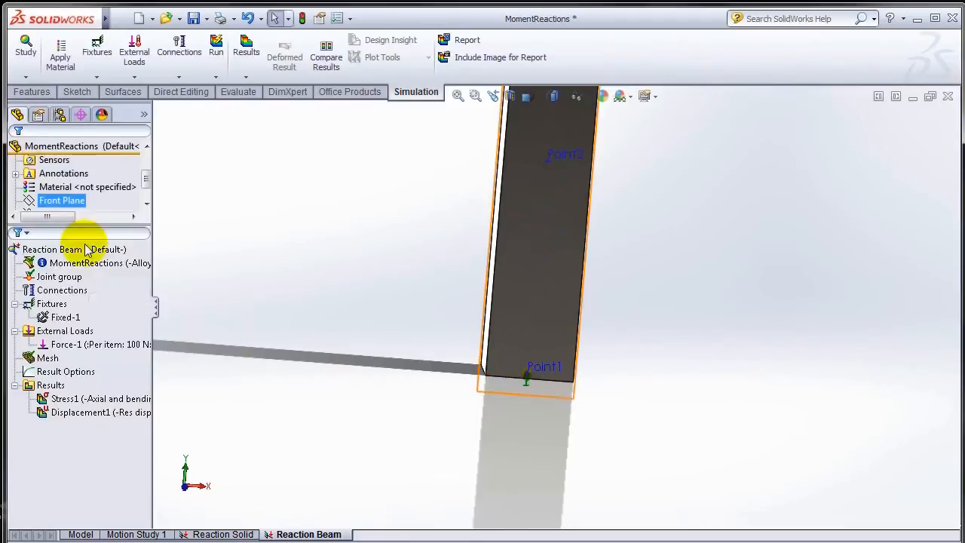
click(222, 533)
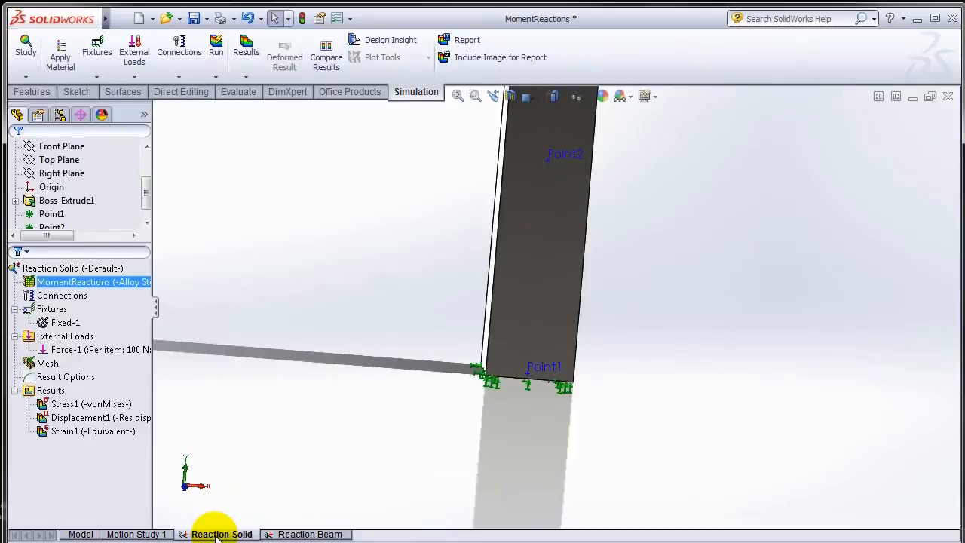
mouse_move(494, 347)
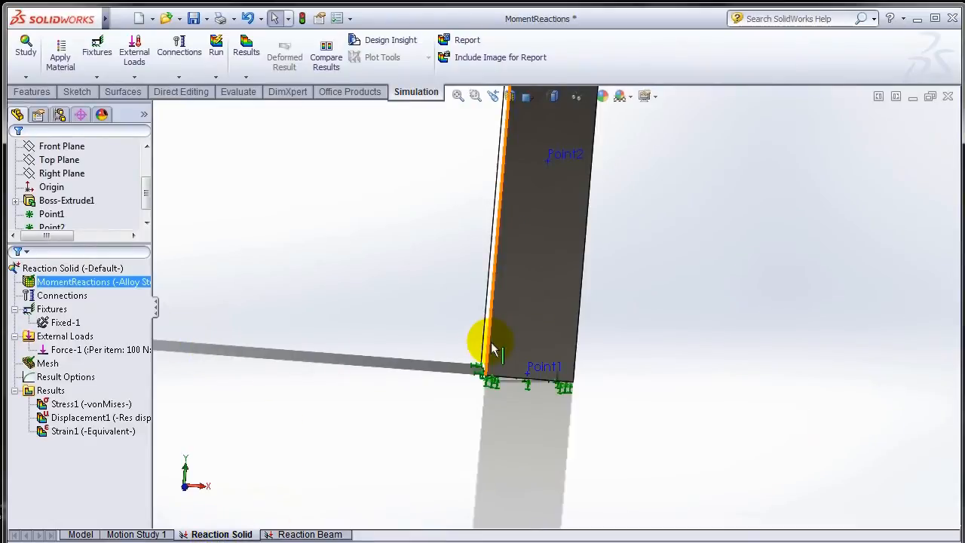
mouse_move(495, 347)
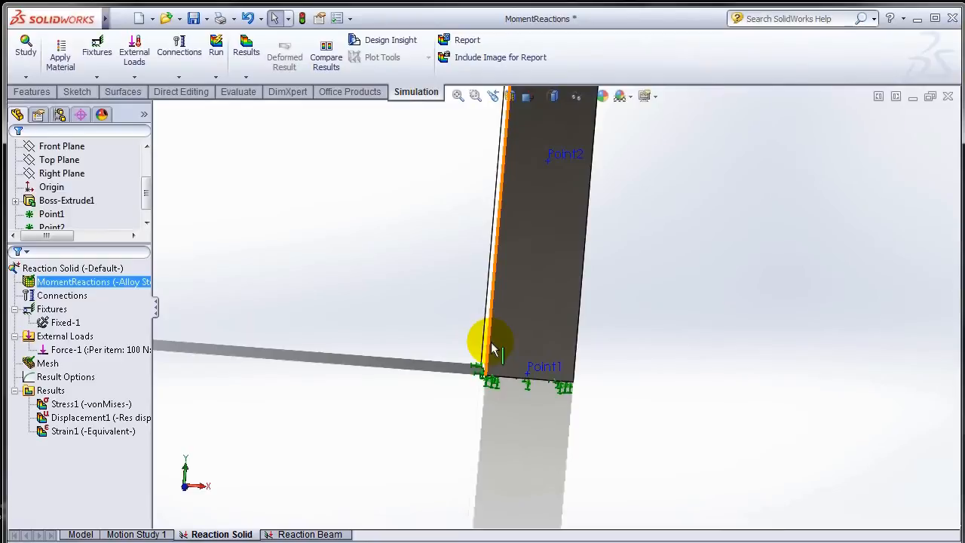
mouse_move(109, 249)
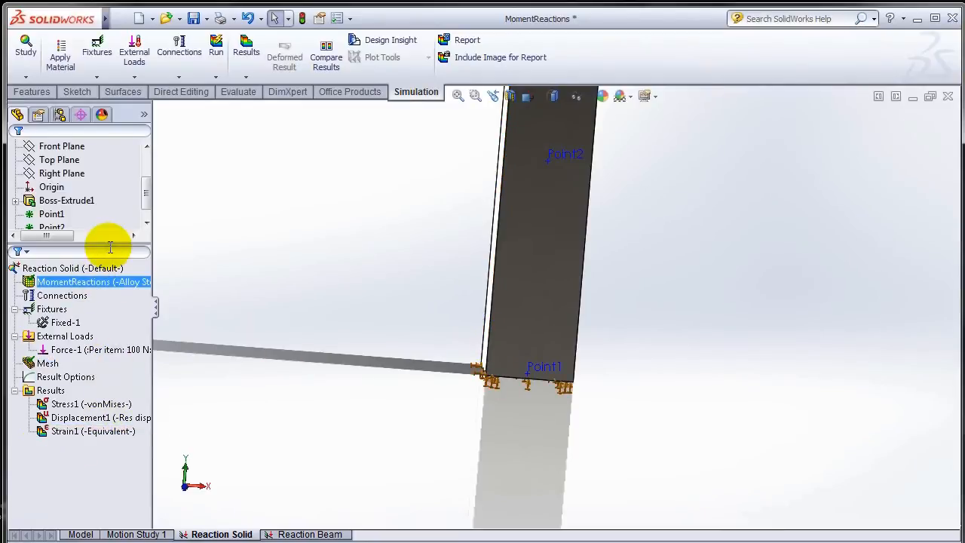
- List the Reaction force on the solid's fixed bottom face and update, giving about 100 N along X
click(72, 363)
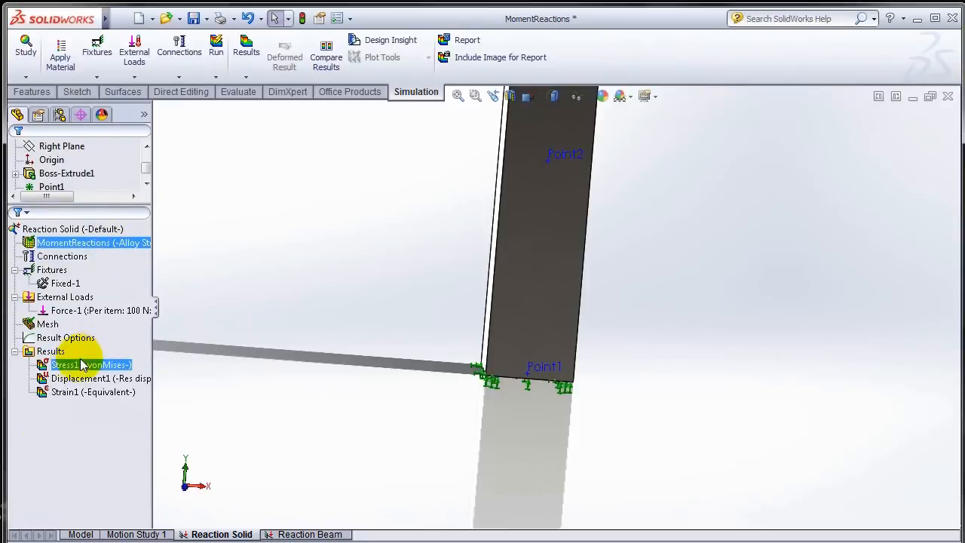
right_click(51, 351)
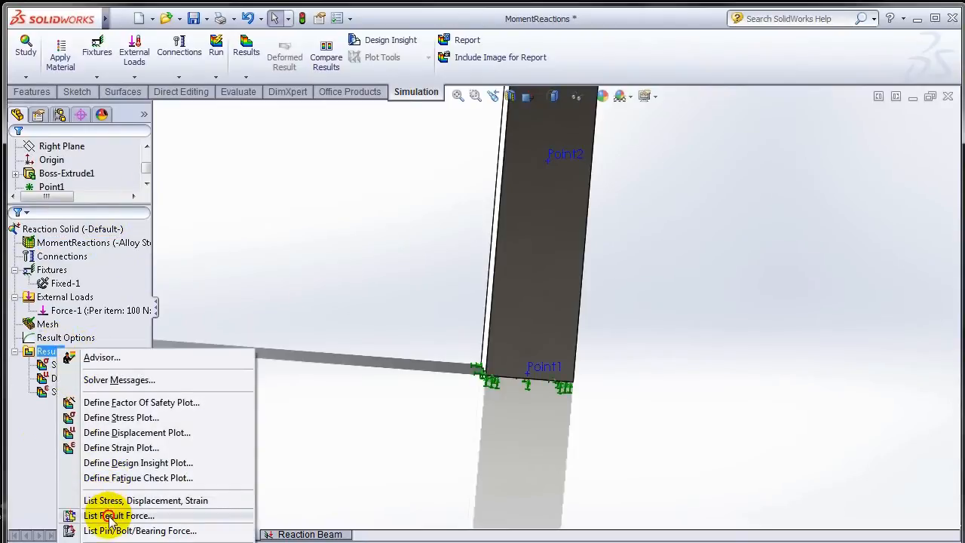
click(119, 515)
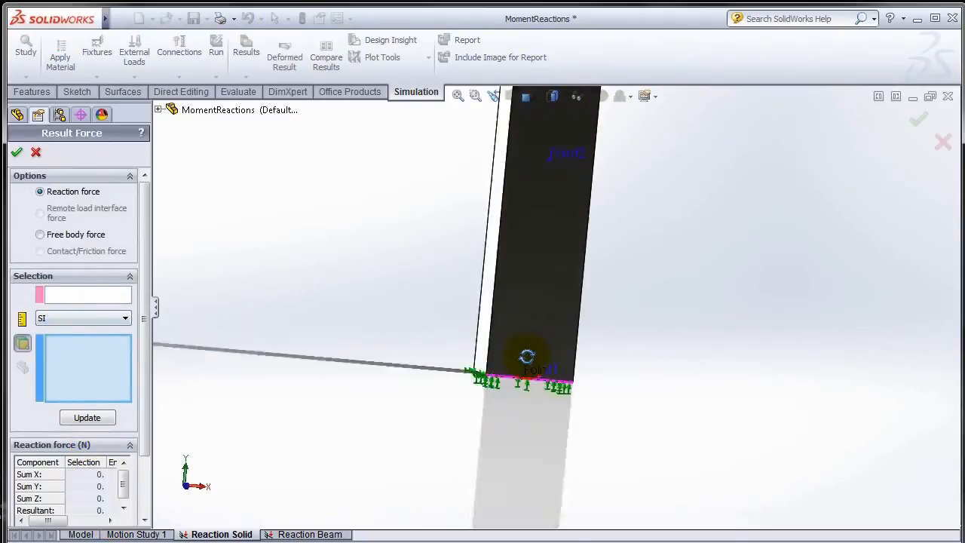
click(524, 389)
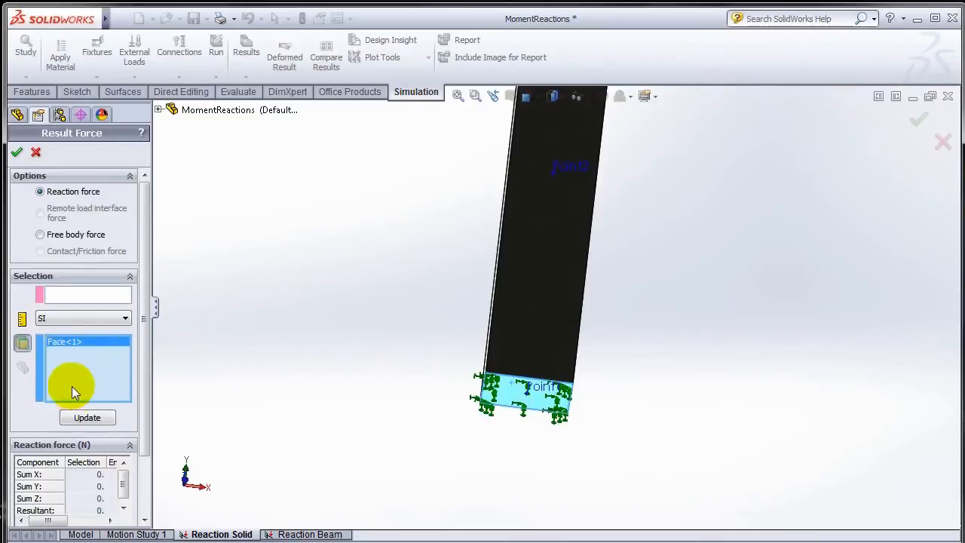
click(87, 417)
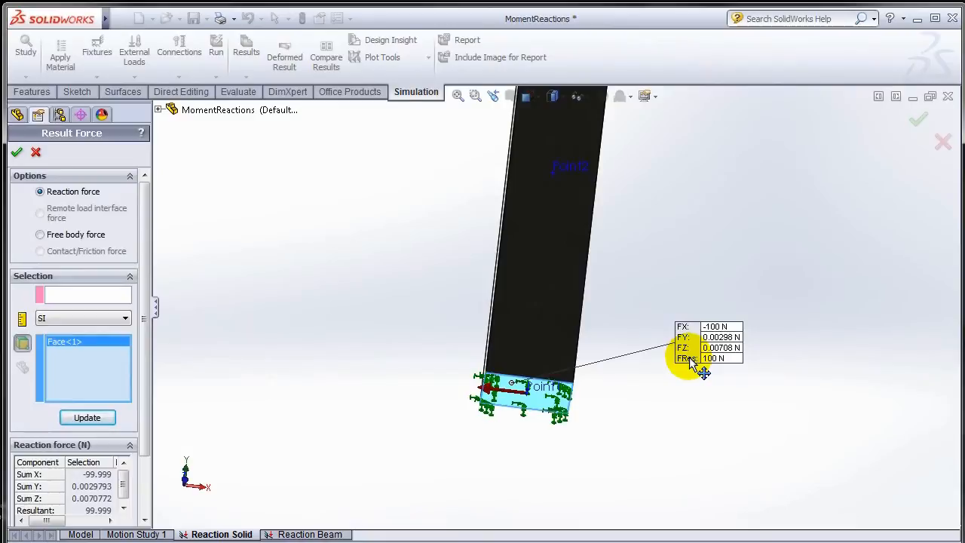
drag(690, 367, 603, 241)
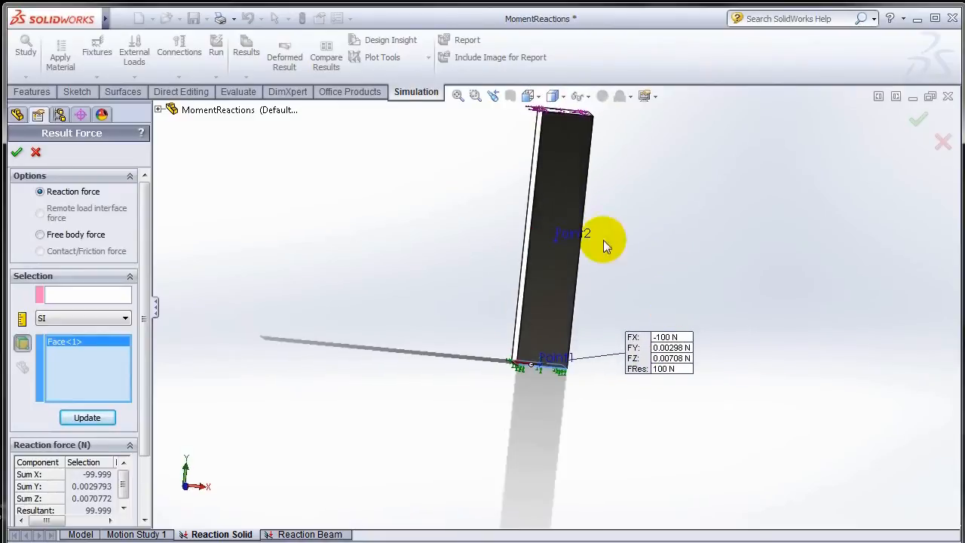
mouse_move(535, 132)
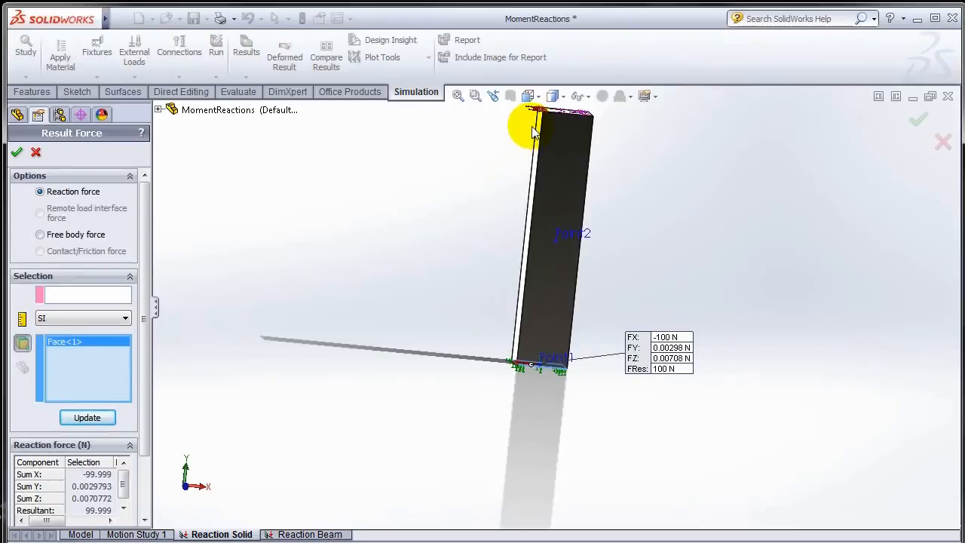
mouse_move(132, 212)
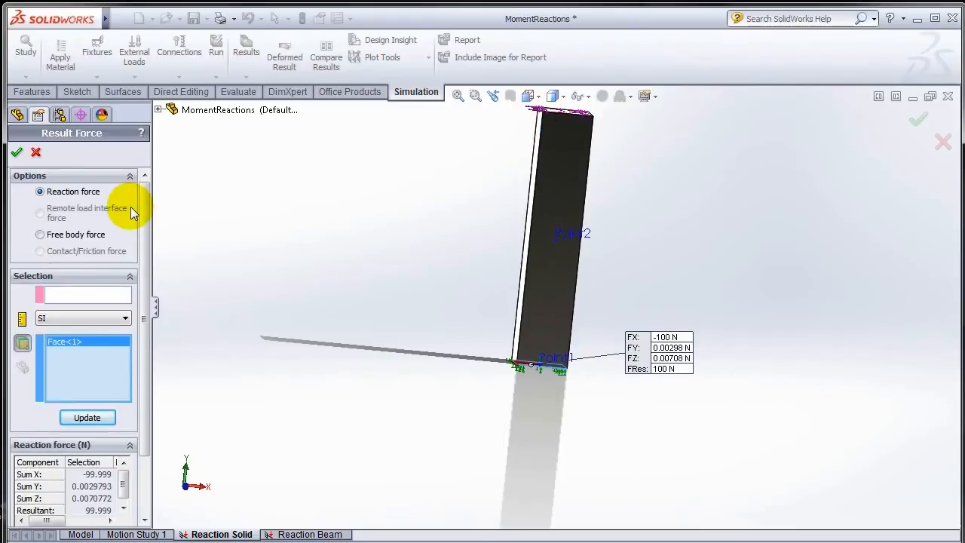
mouse_move(69, 253)
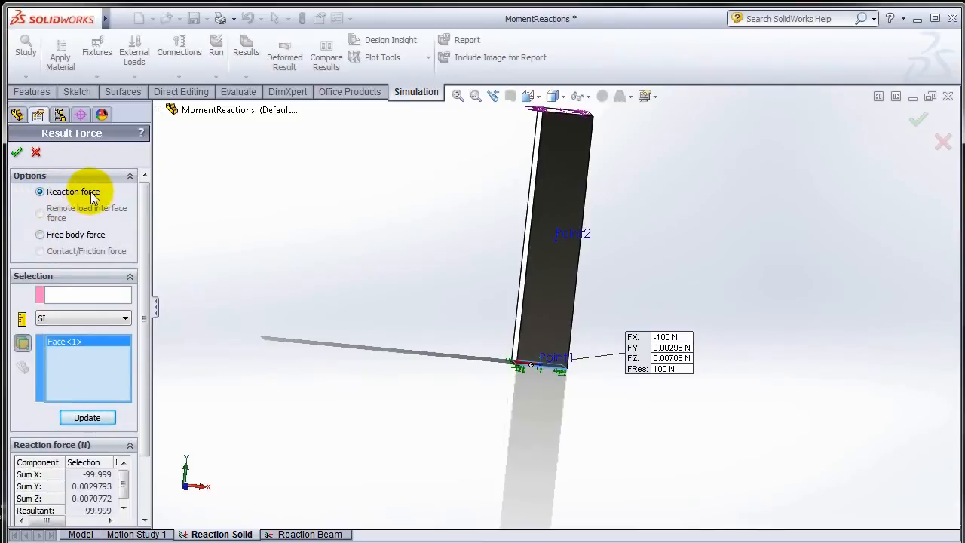
mouse_move(63, 236)
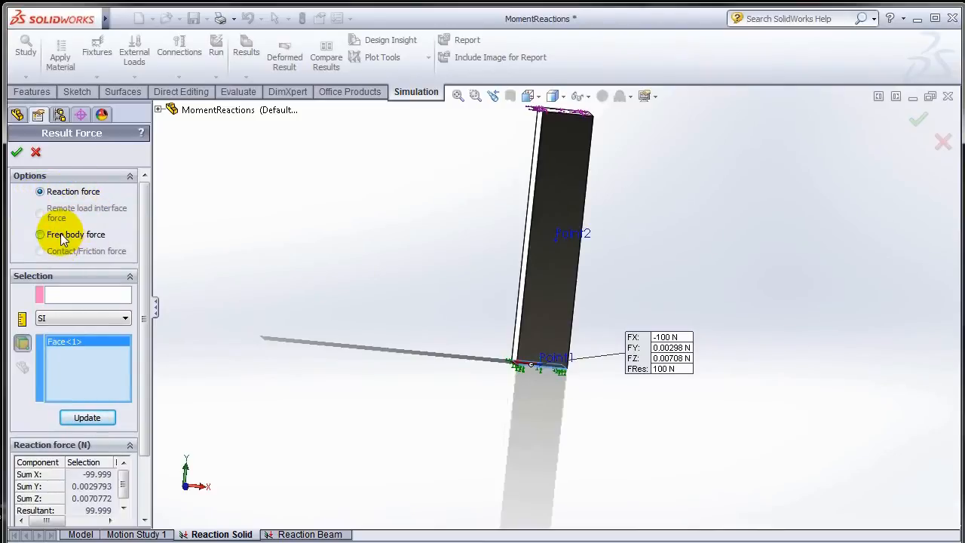
- List the Free body force on the fixed face about Point1, giving 100 N and a 10 N·m moment about Z
click(39, 234)
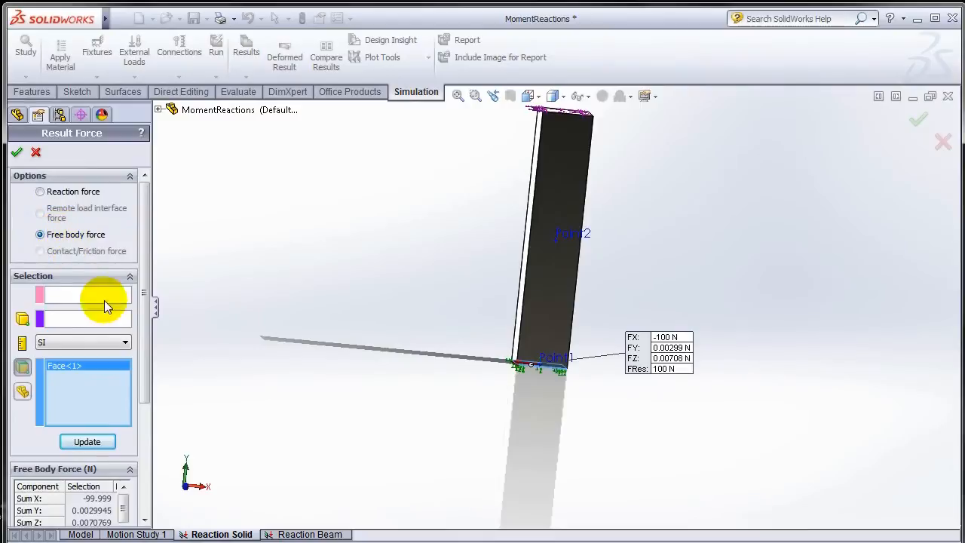
mouse_move(187, 484)
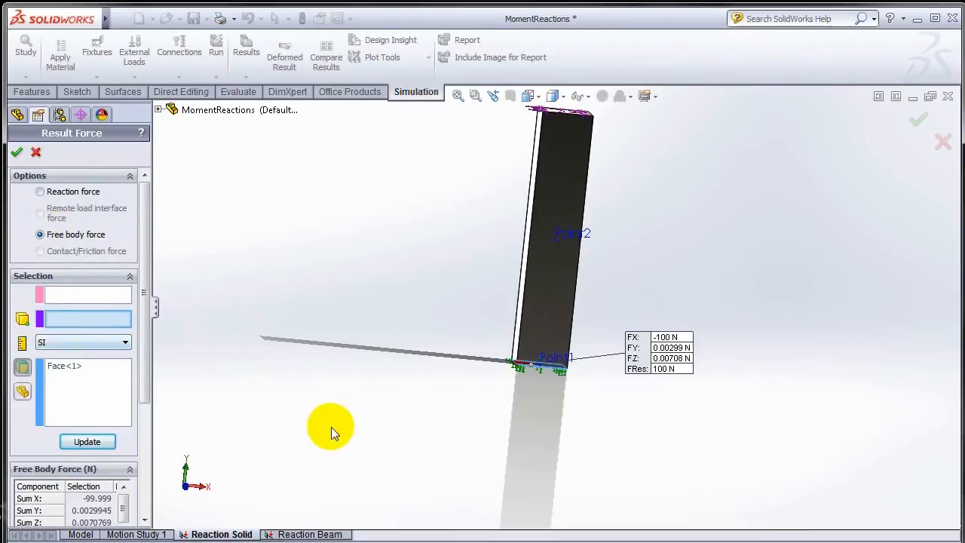
mouse_move(408, 430)
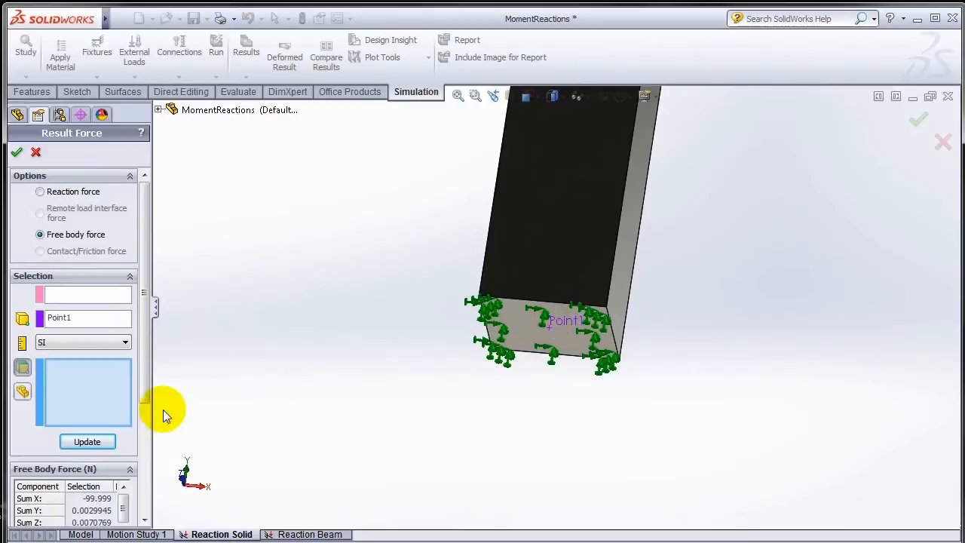
click(517, 322)
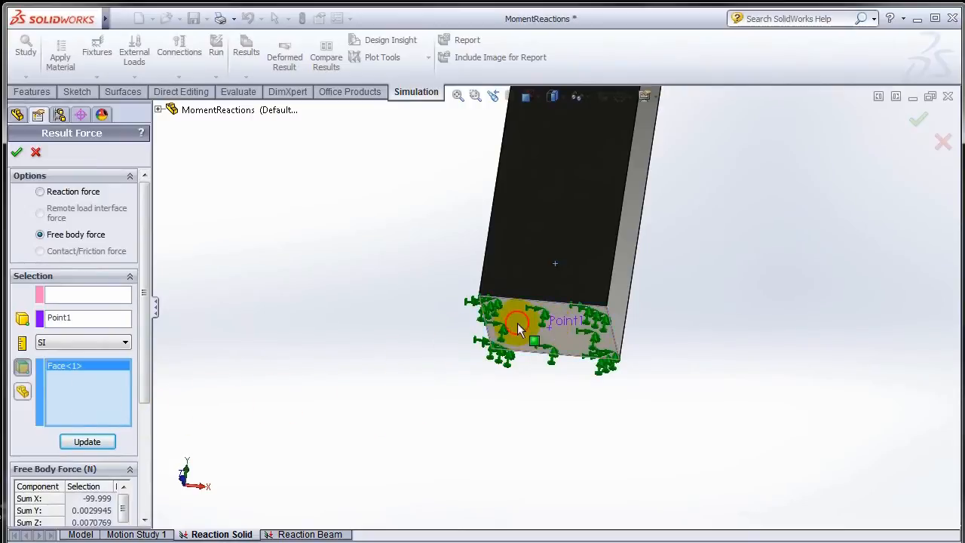
click(87, 442)
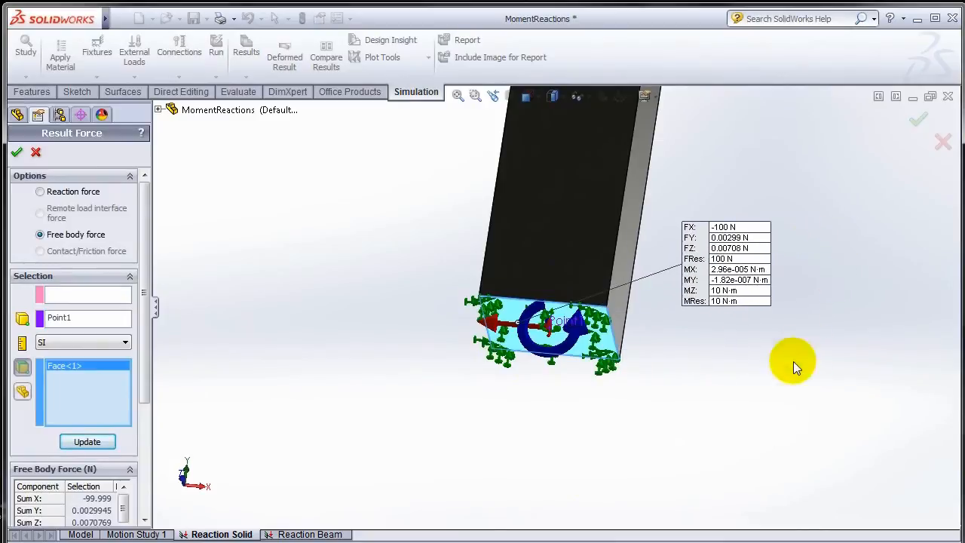
mouse_move(706, 238)
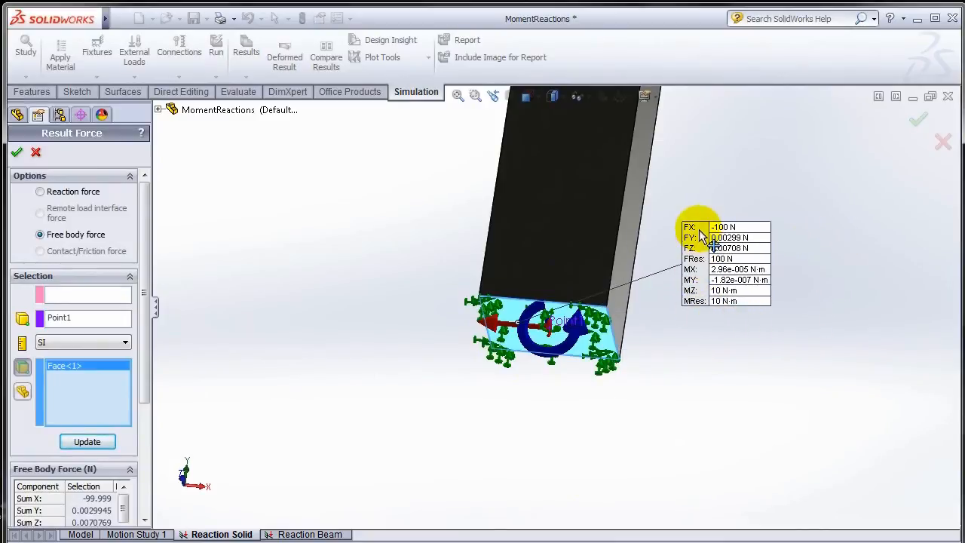
mouse_move(695, 285)
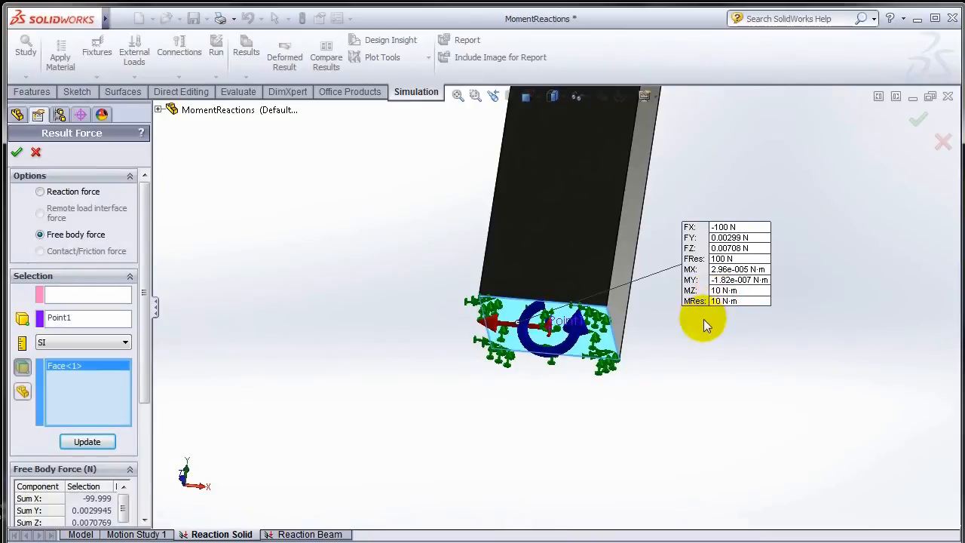
mouse_move(675, 338)
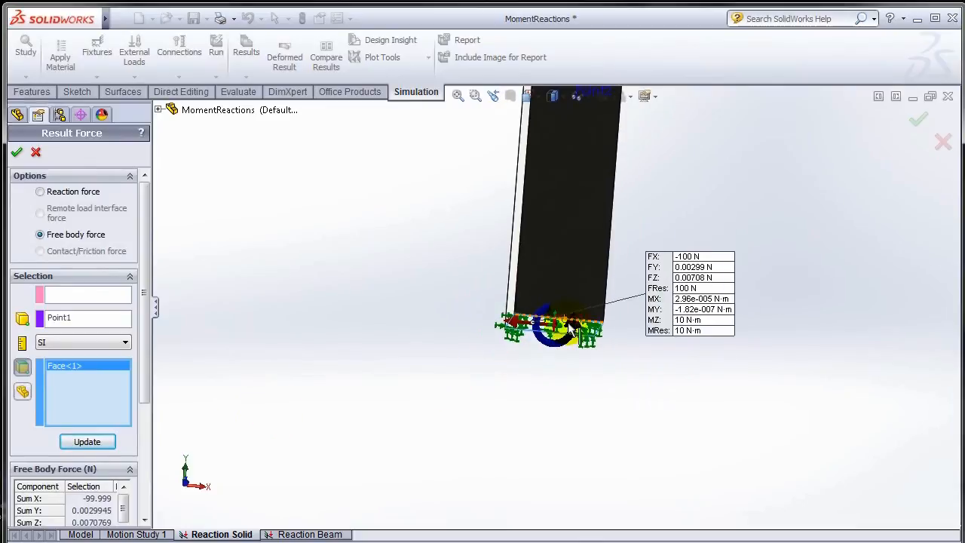
drag(543, 302, 619, 271)
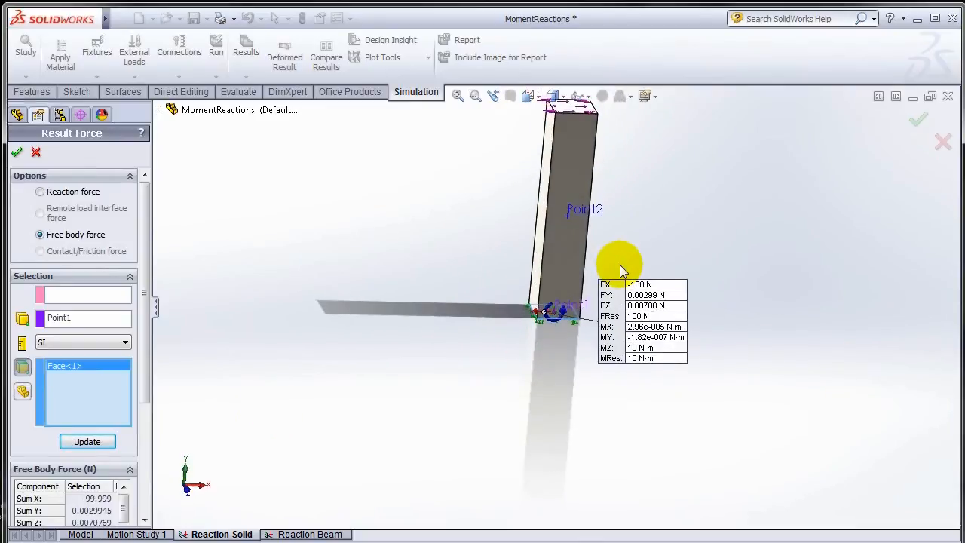
mouse_move(626, 253)
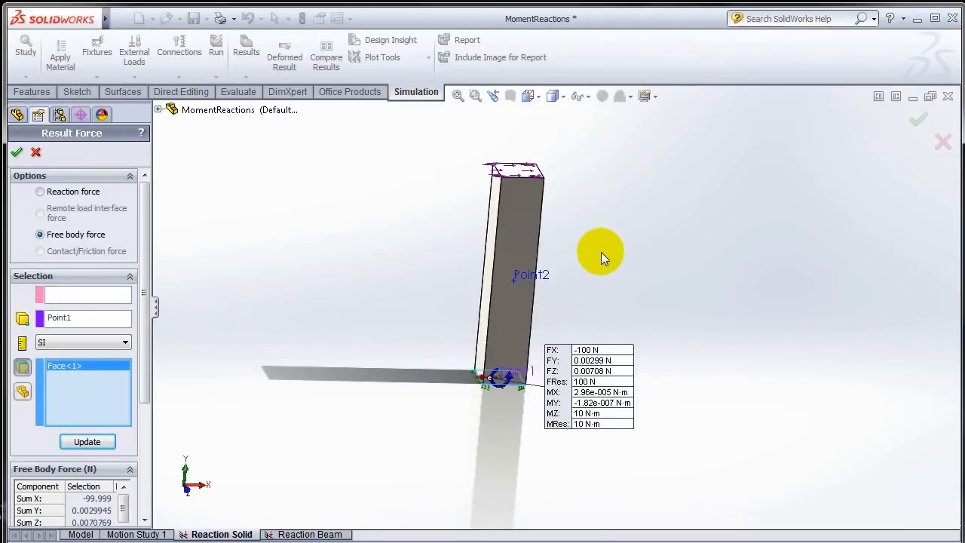
mouse_move(18, 178)
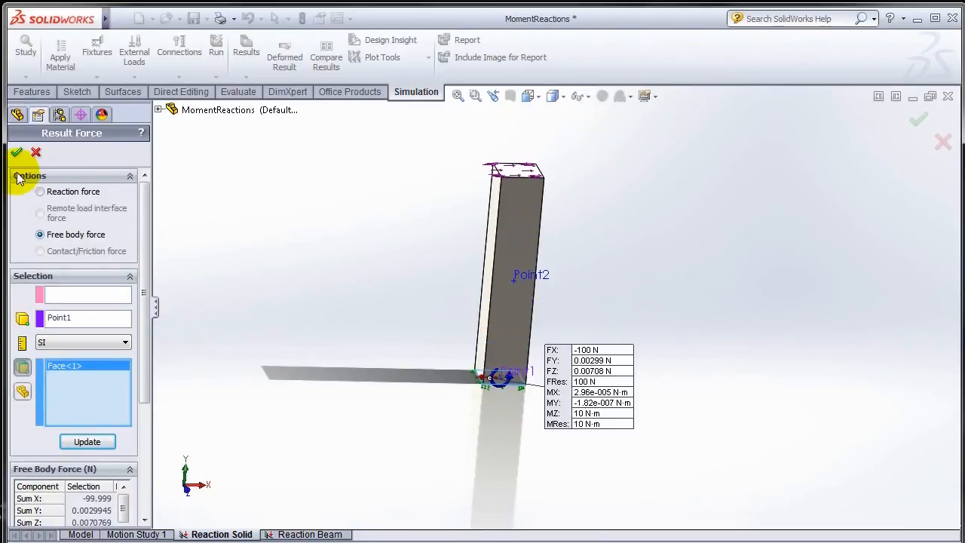
- Accept the force listing and review Point1's Edit Feature definition as Center of Face
click(17, 152)
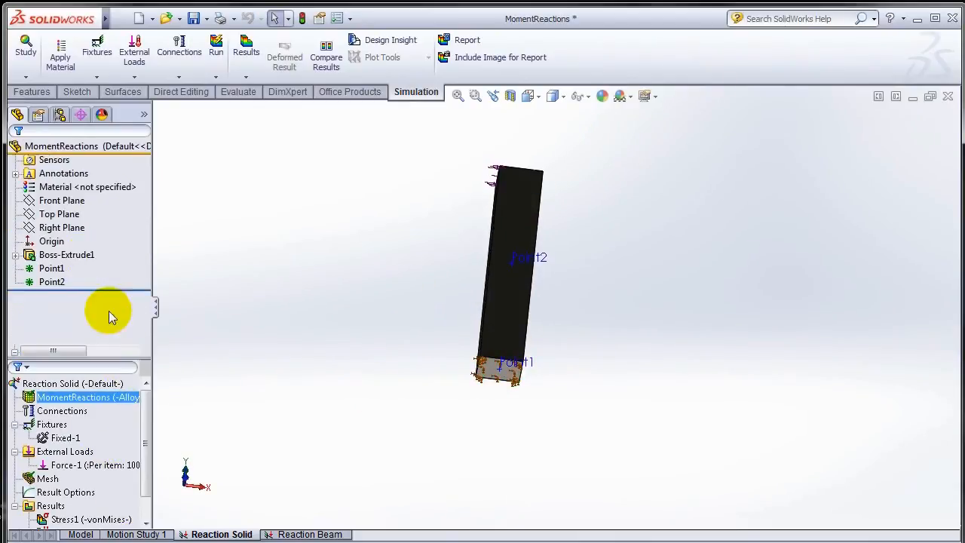
right_click(51, 269)
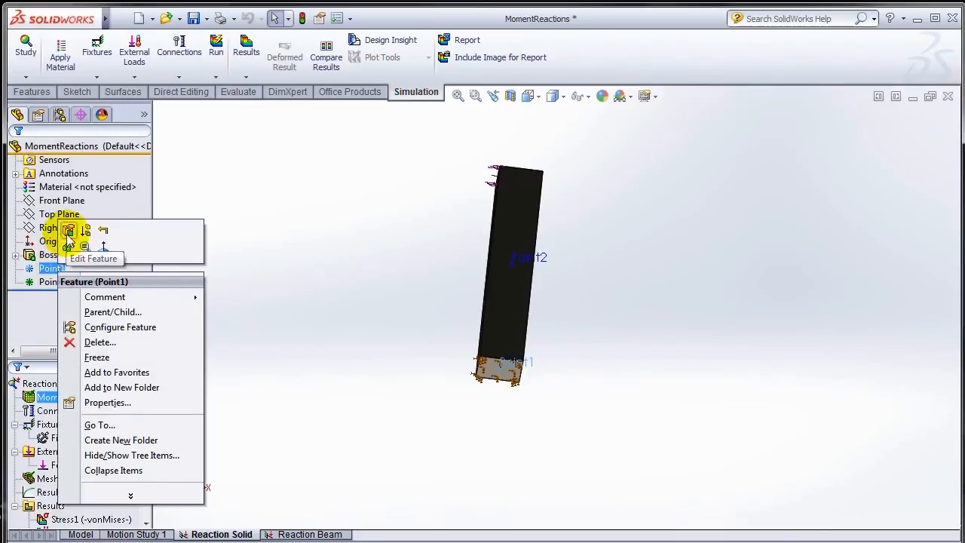
click(94, 258)
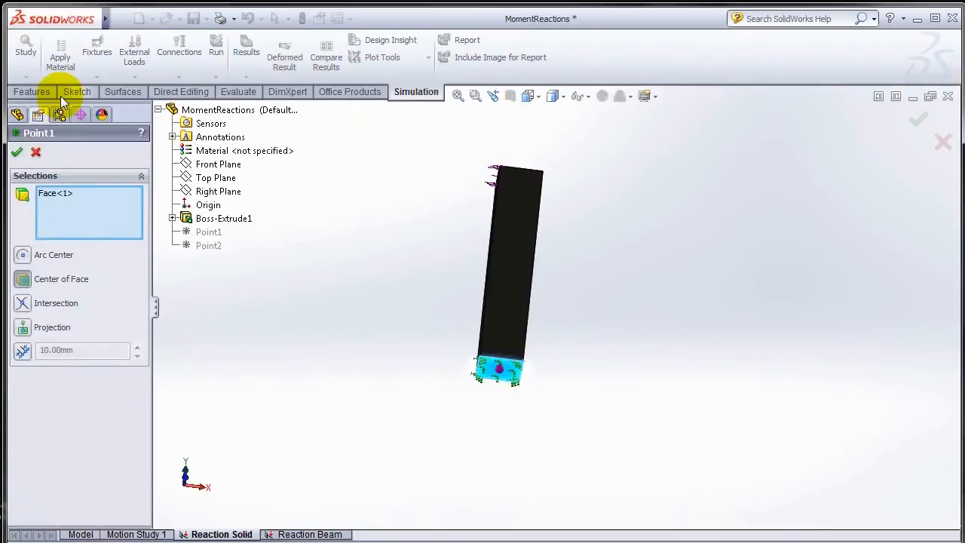
mouse_move(438, 400)
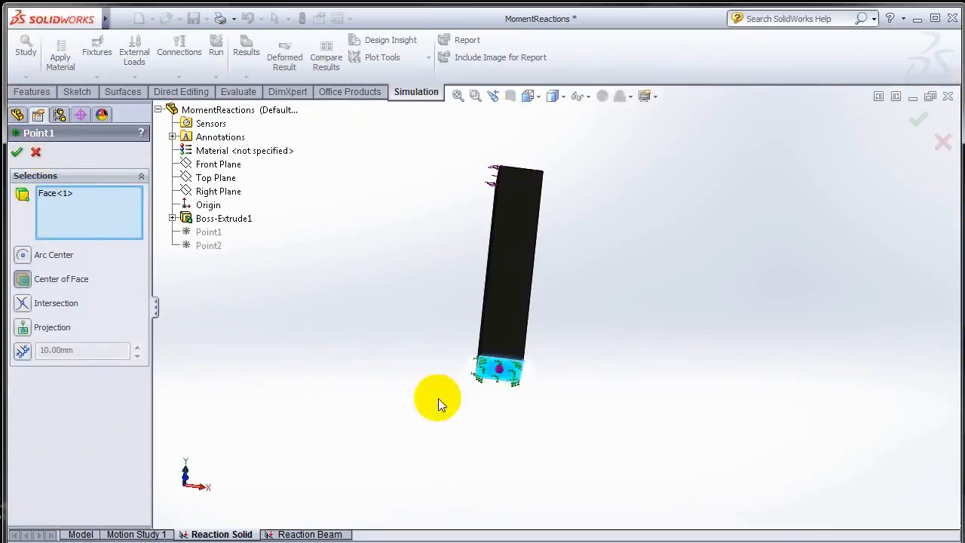
mouse_move(540, 374)
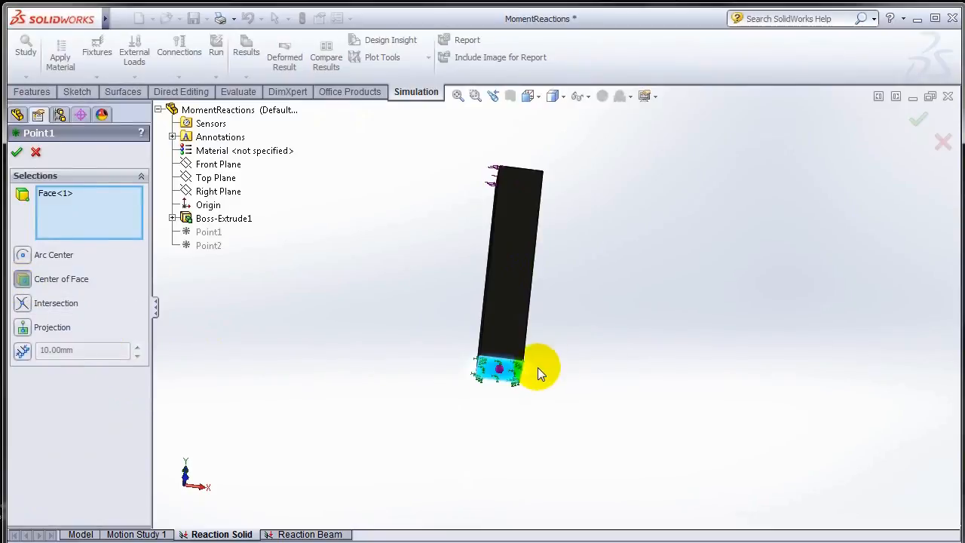
click(499, 369)
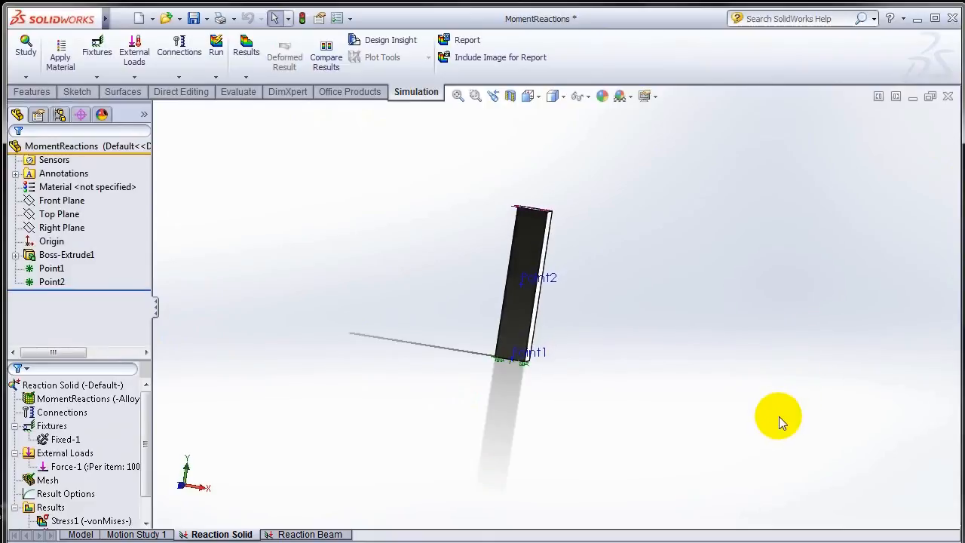
mouse_move(178, 525)
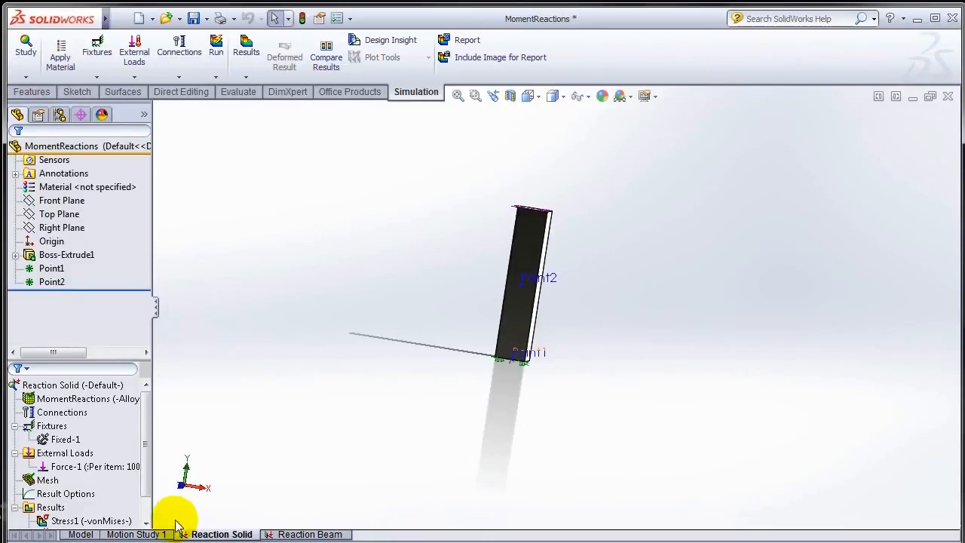